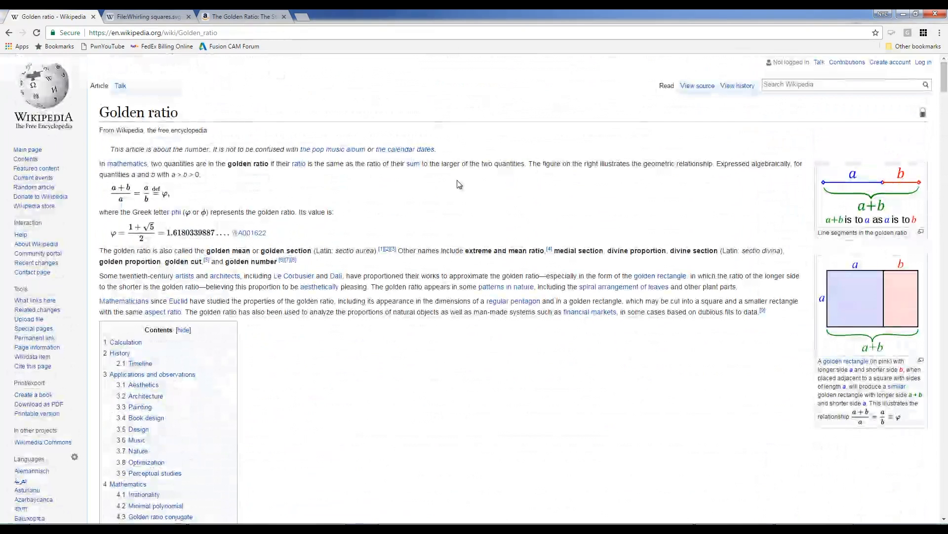
# Step: Start a top-plane sketch and draw a rectangle with a 0.25 in dimensioned edge
pyautogui.scroll(-3)
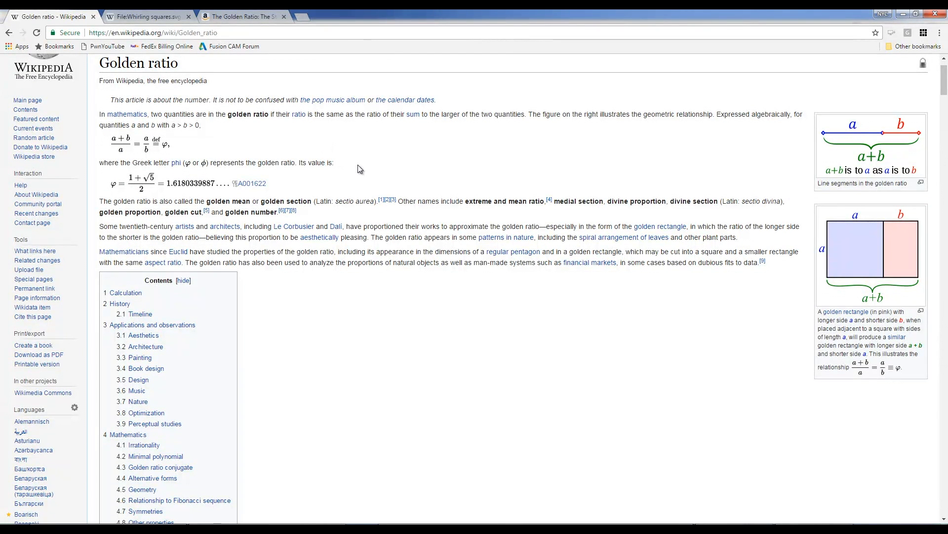
pyautogui.scroll(-3)
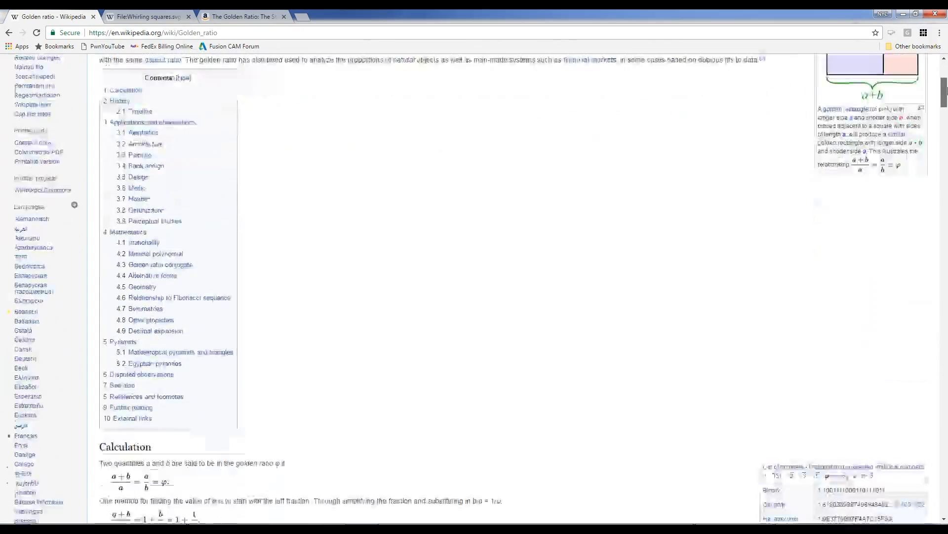
pyautogui.scroll(-3)
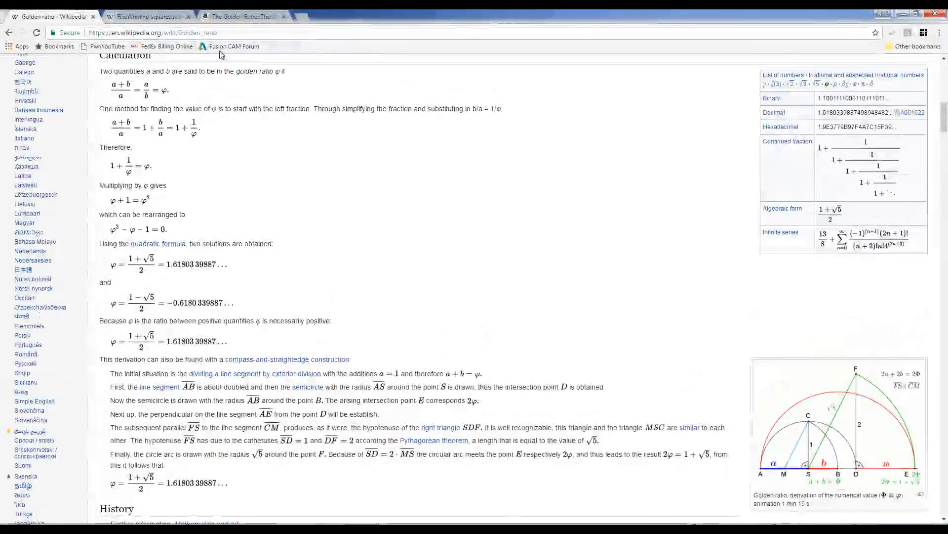
pyautogui.click(145, 16)
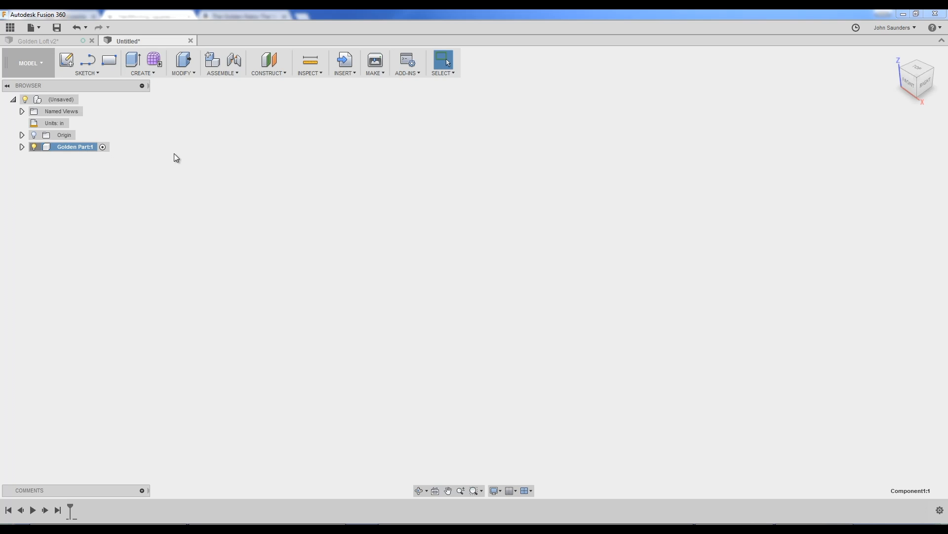
pyautogui.click(108, 60)
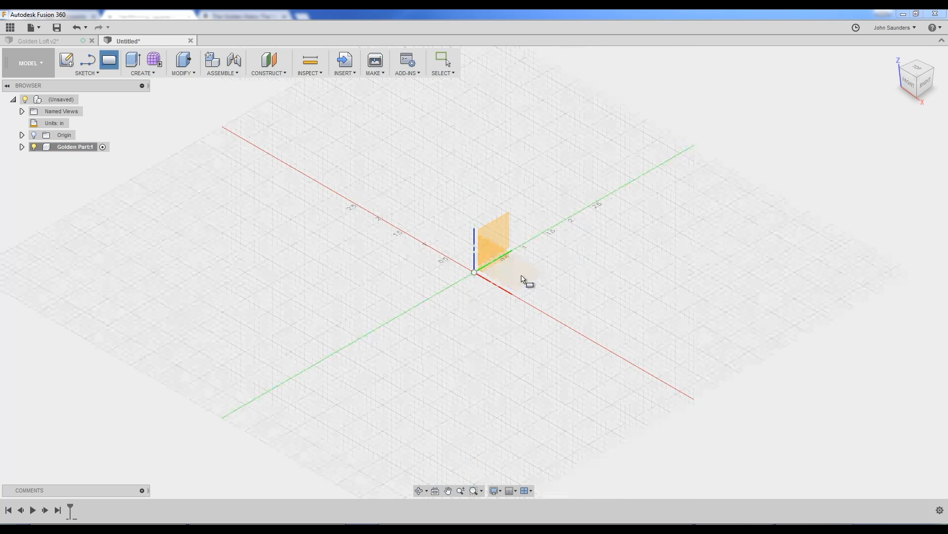
pyautogui.moveTo(532, 276)
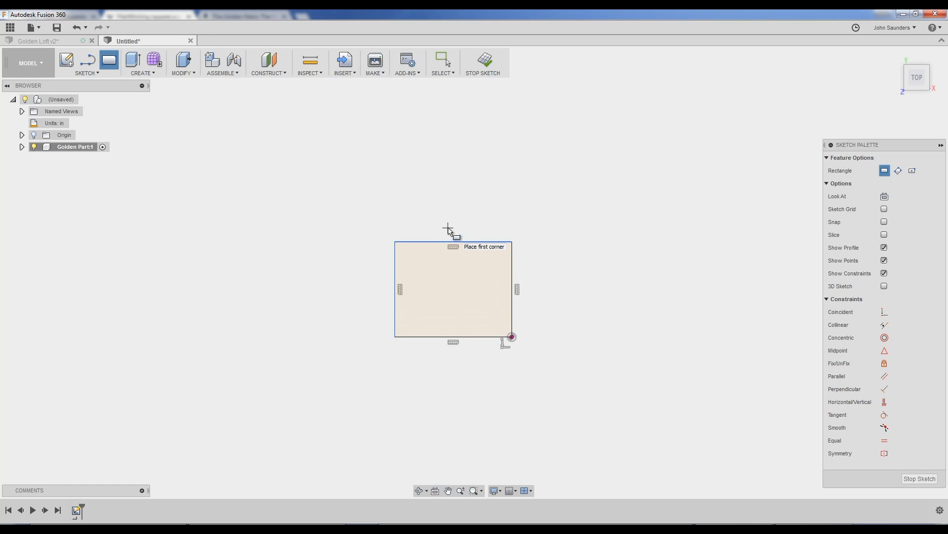
pyautogui.moveTo(433, 228)
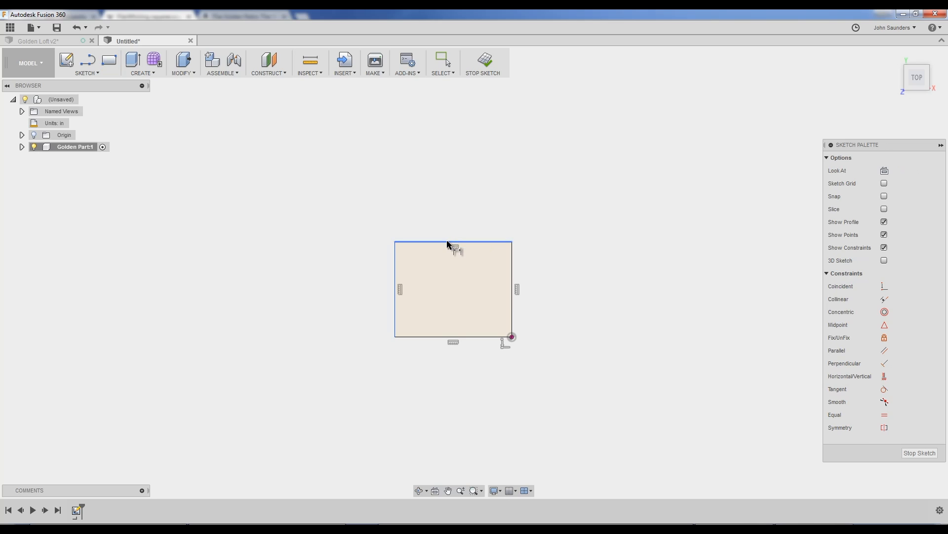
pyautogui.click(453, 246)
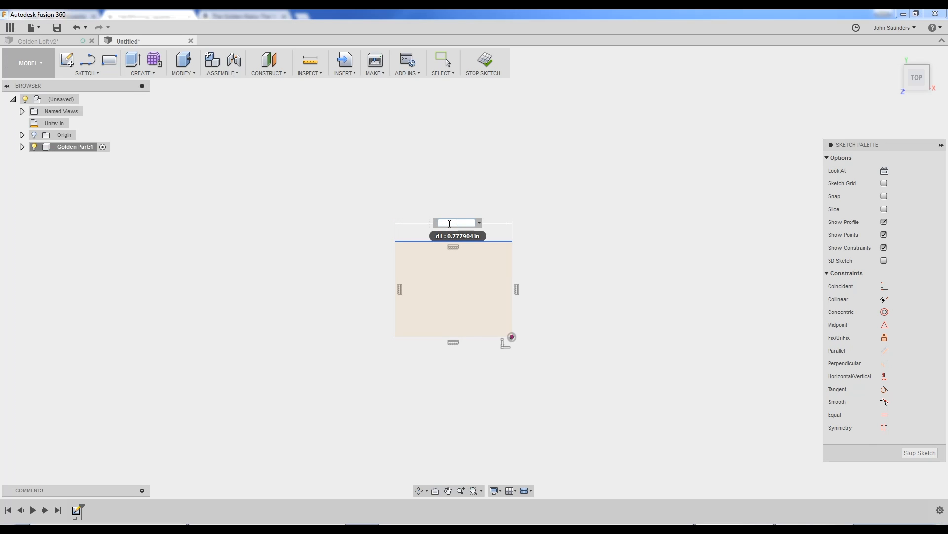
pyautogui.write('0.25')
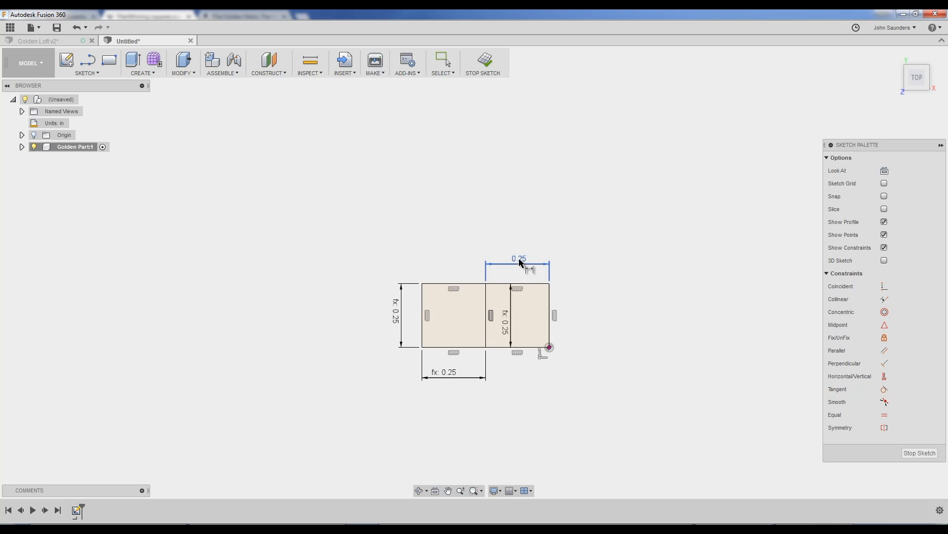
# Step: Draw squares above, left and below the first two, dimensioned 0.50, 0.75 and 1.25 in
pyautogui.click(109, 59)
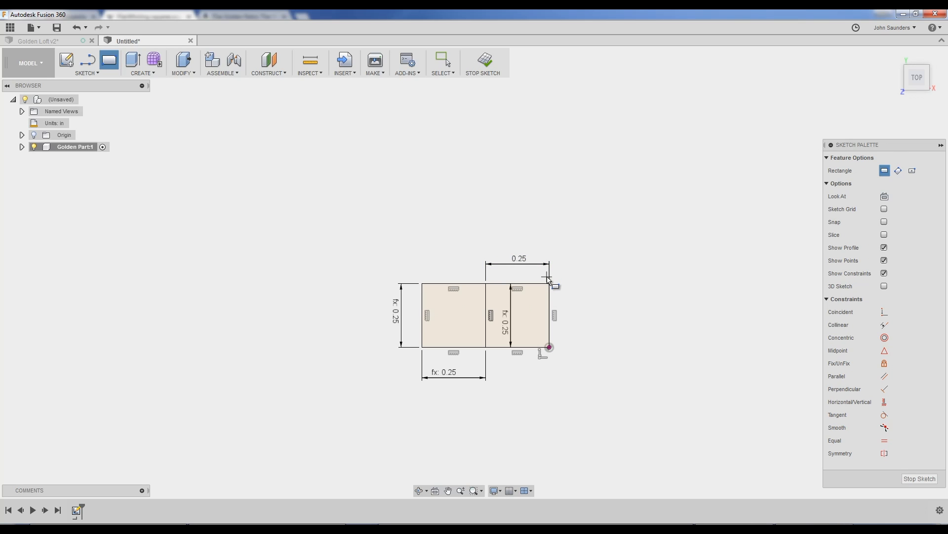
pyautogui.moveTo(547, 280); pyautogui.dragTo(446, 183)
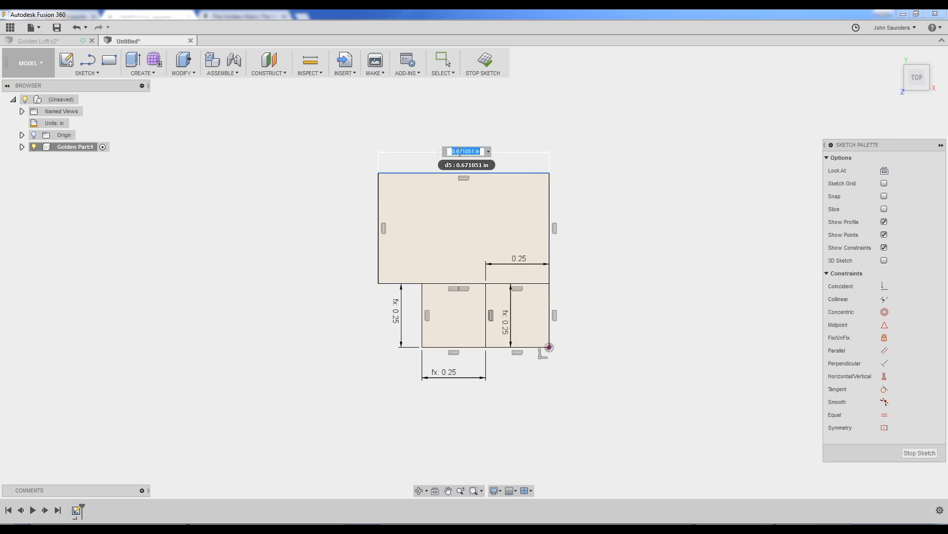
pyautogui.write('0.50')
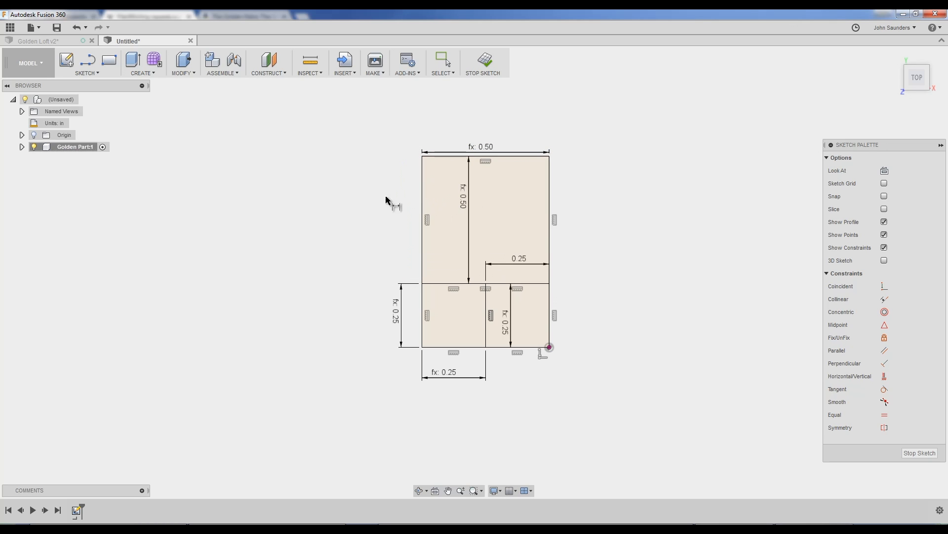
pyautogui.click(109, 61)
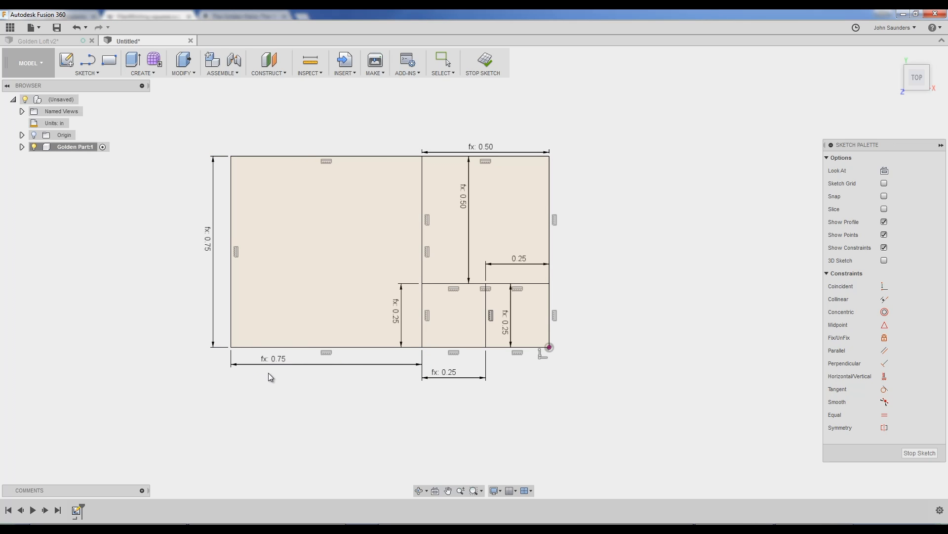
pyautogui.click(108, 62)
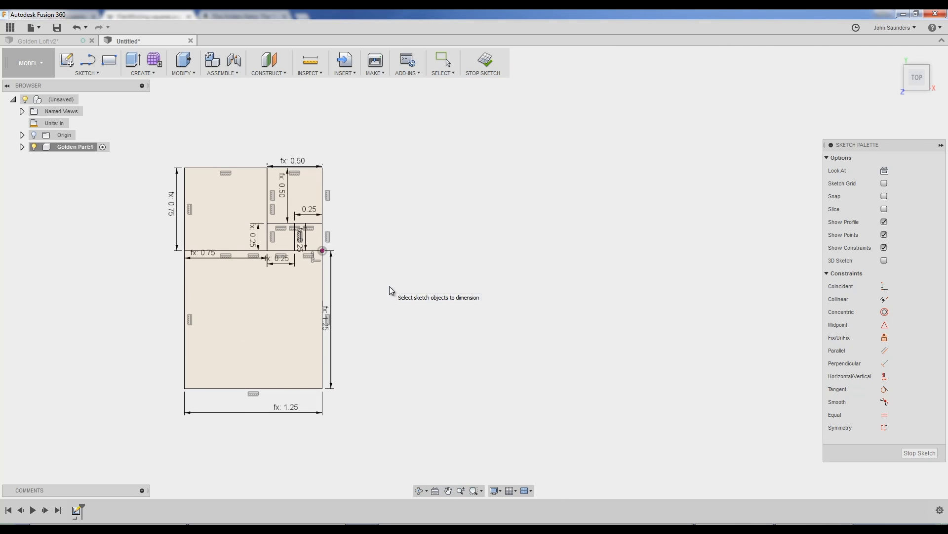
pyautogui.click(109, 61)
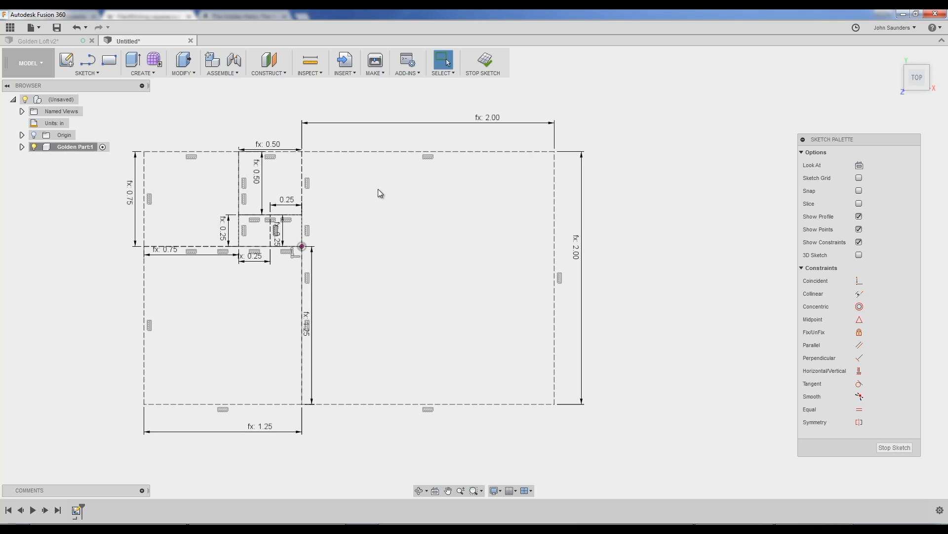
pyautogui.moveTo(496, 197)
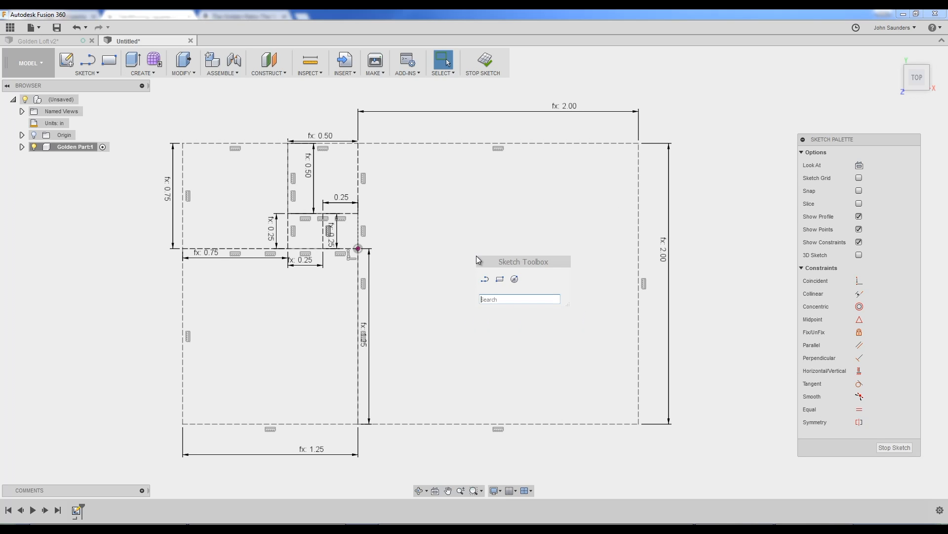
# Step: Search for the arc command and begin an arc at the smallest square's corner
pyautogui.write('arc')
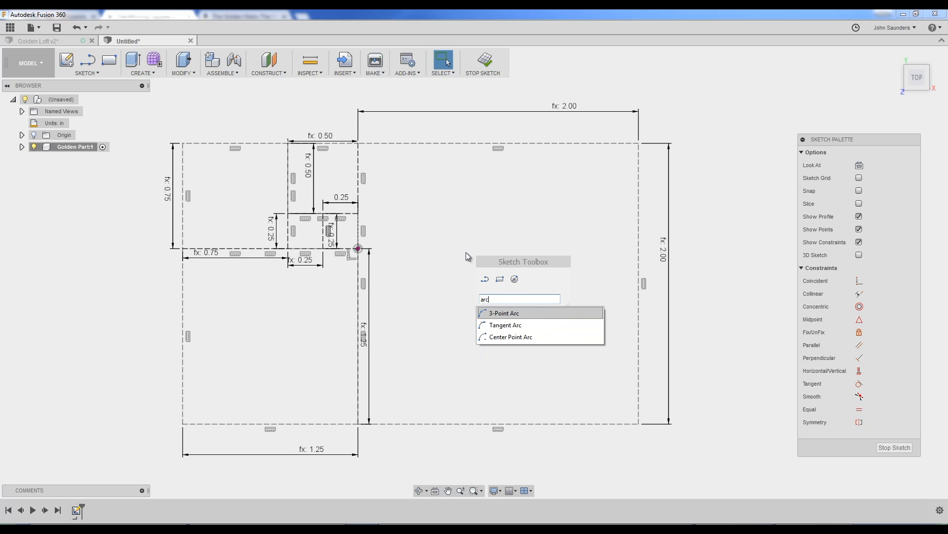
pyautogui.click(504, 312)
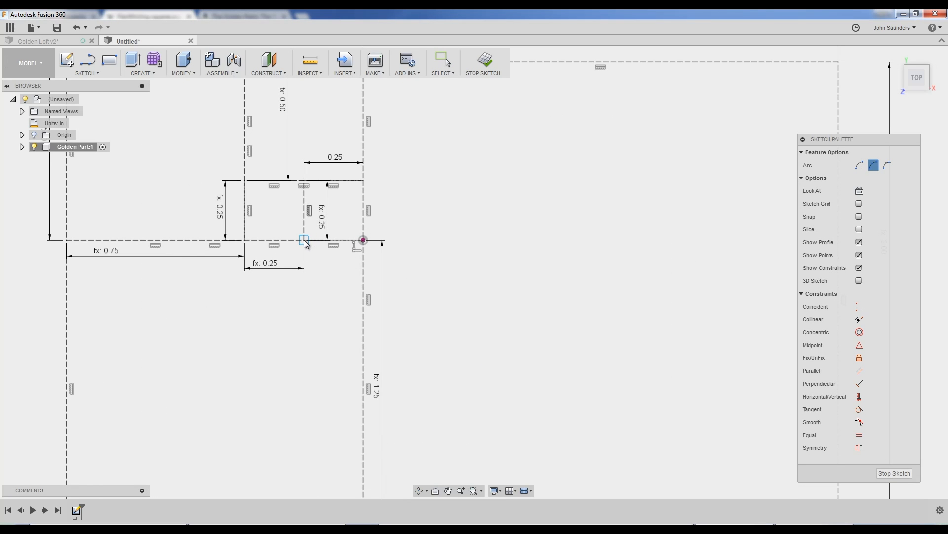
pyautogui.click(363, 200)
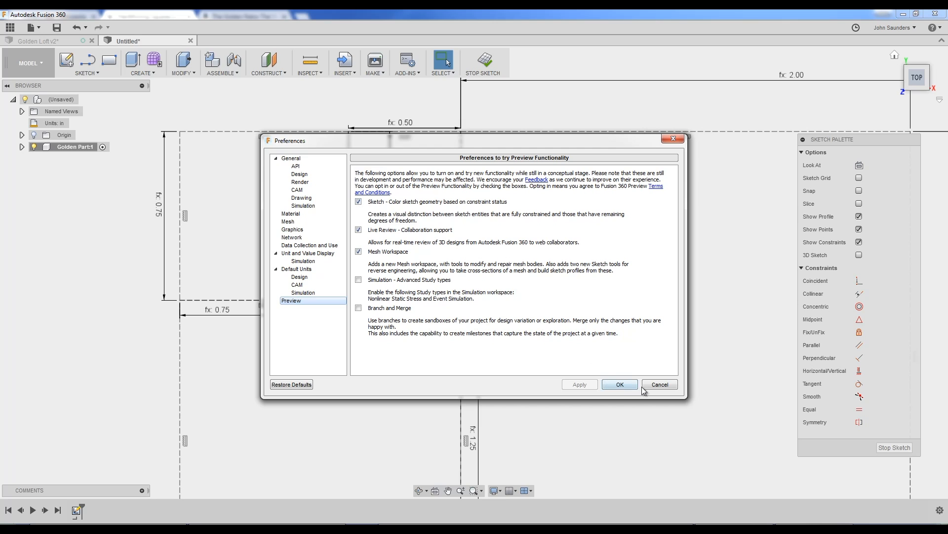
# Step: Confirm the preview preferences and deselect the first quarter arc
pyautogui.click(619, 384)
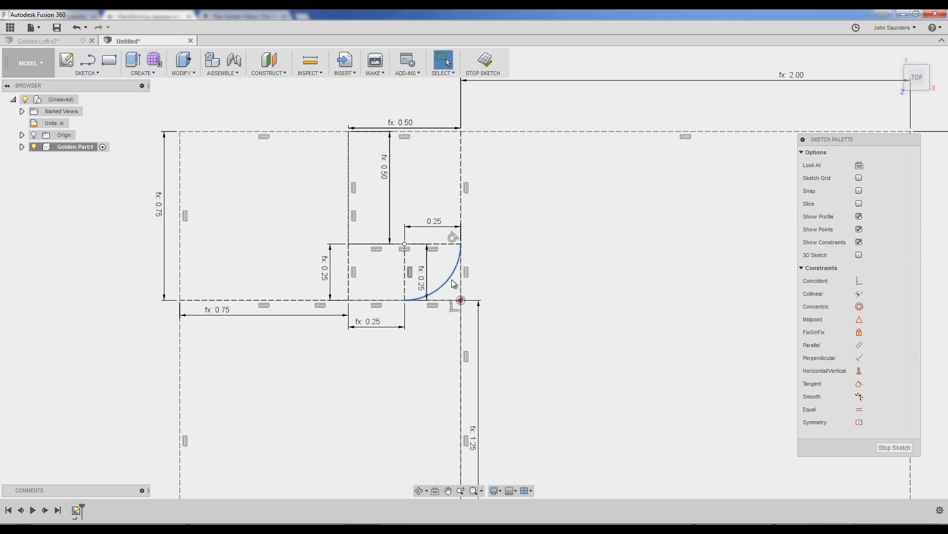
pyautogui.click(438, 285)
pyautogui.write('3')
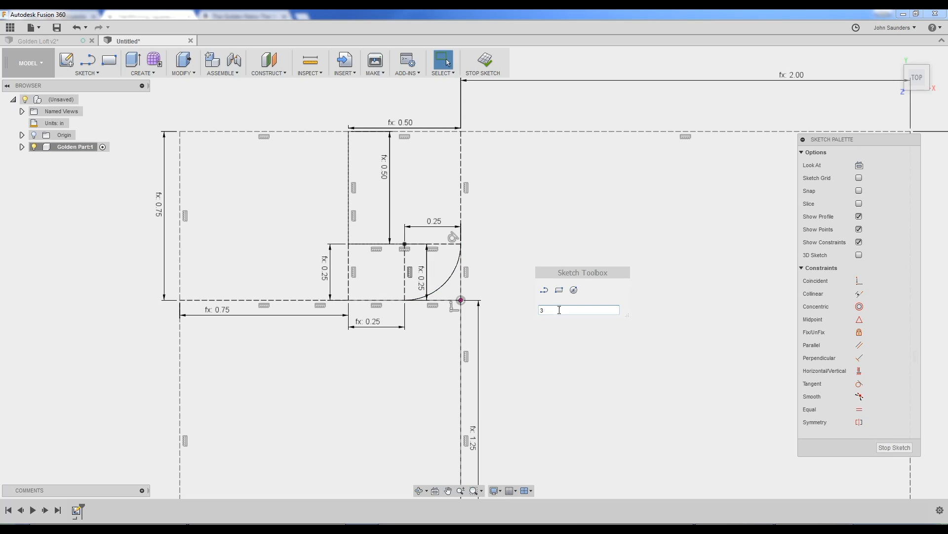
# Step: Draw tangent arcs corner to corner through the 0.50, 0.75, 1.25 and 2.00 in squares
pyautogui.write('w')
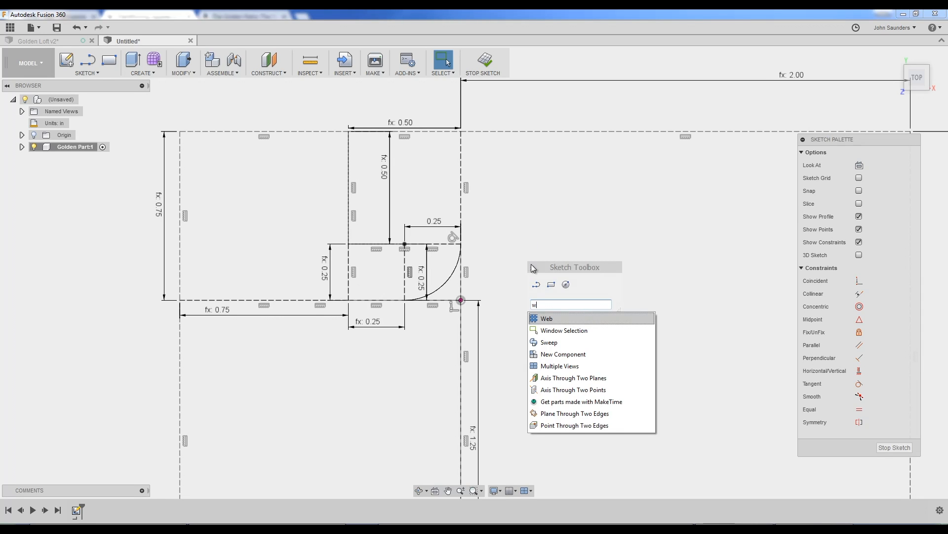
pyautogui.write('arc')
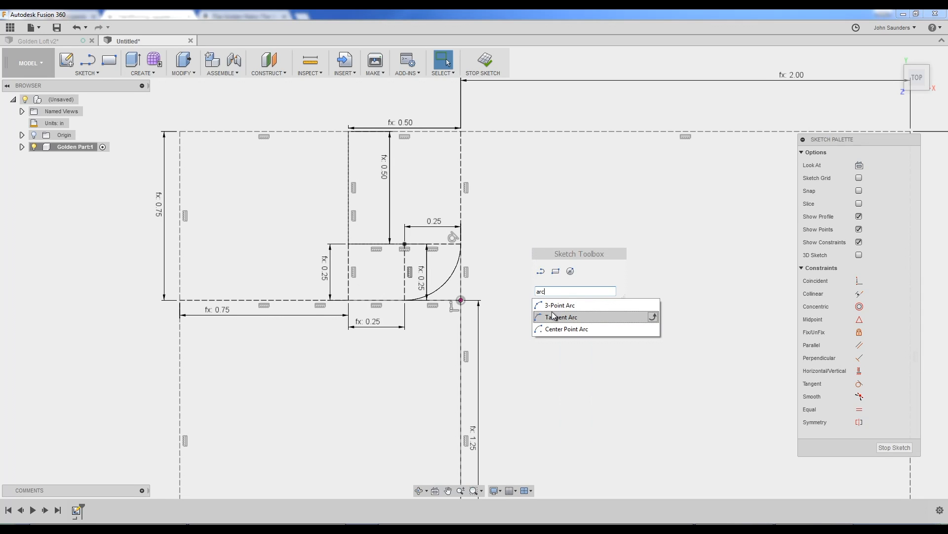
pyautogui.click(561, 316)
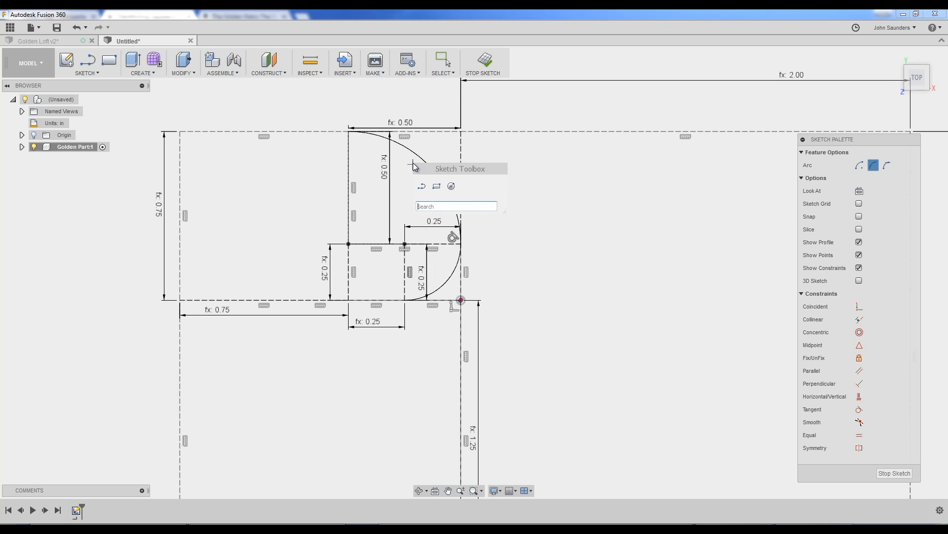
pyautogui.click(347, 132)
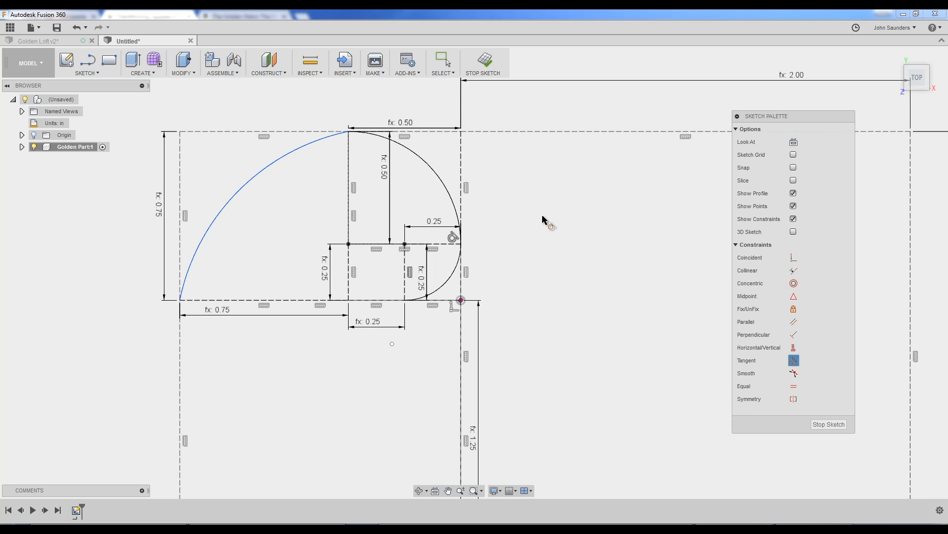
pyautogui.click(275, 164)
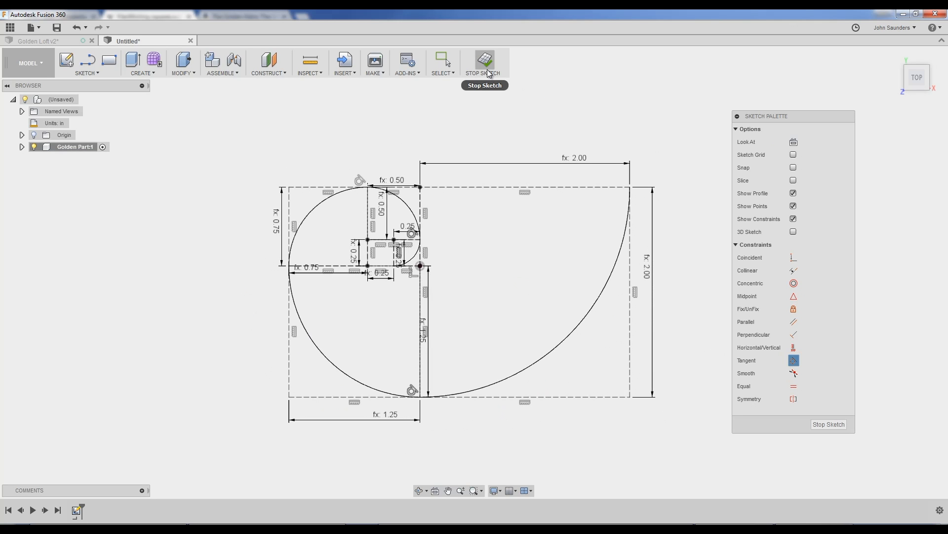
# Step: Stop the spiral sketch and switch to the Golden Loft v2 design
pyautogui.click(484, 62)
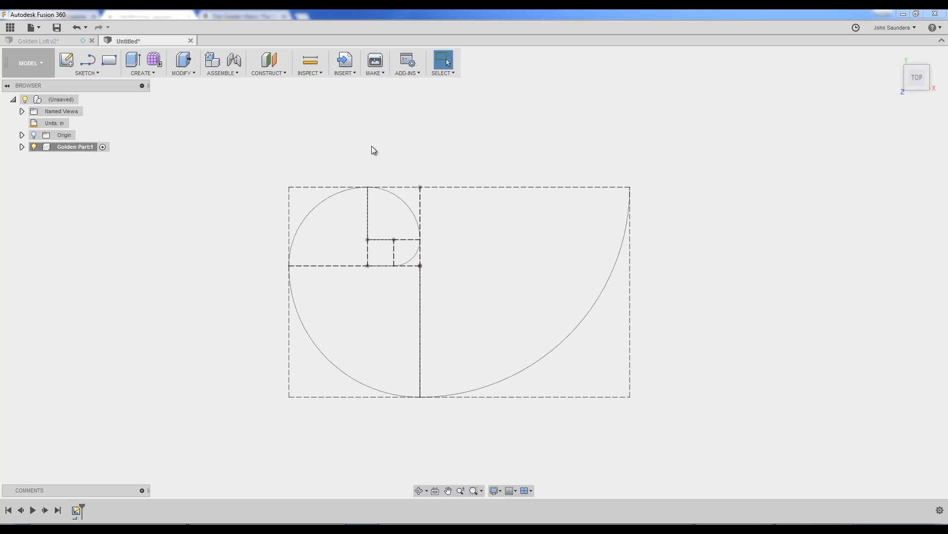
pyautogui.click(40, 41)
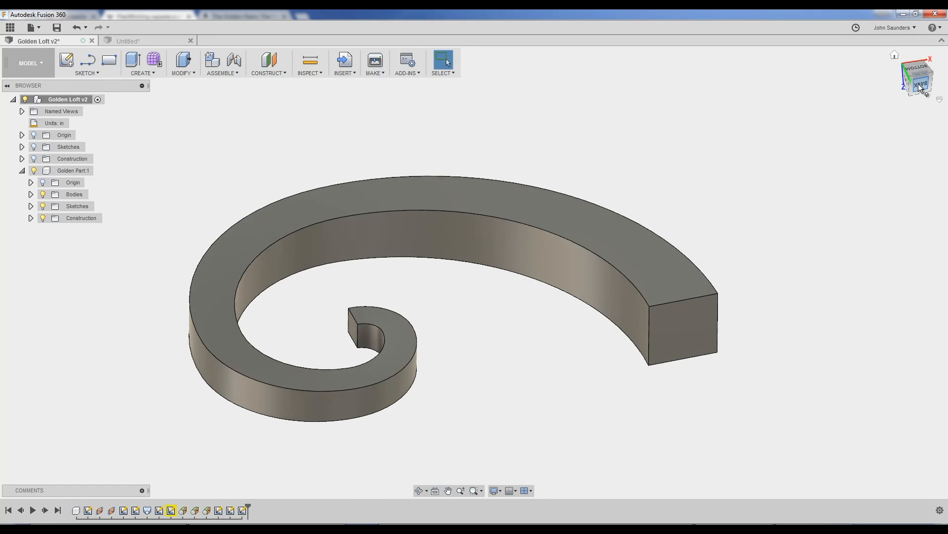
pyautogui.click(917, 77)
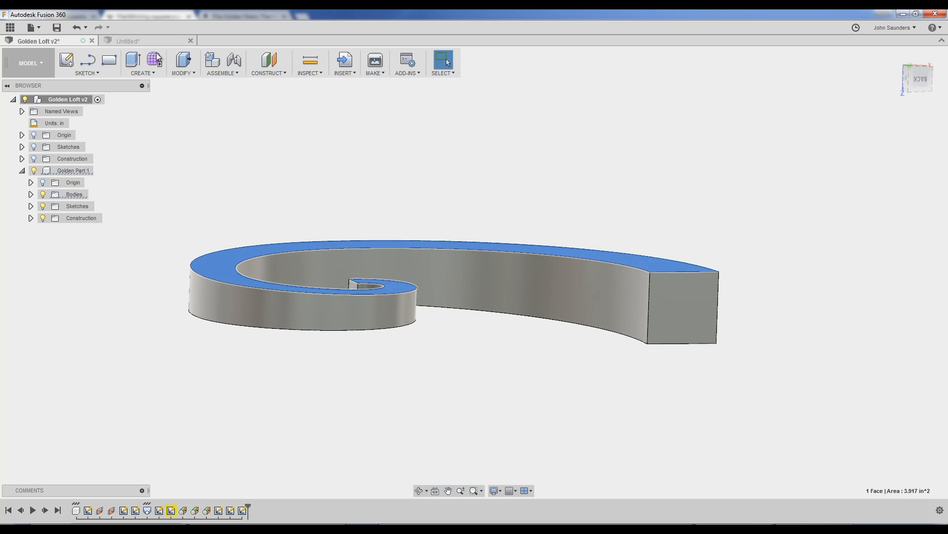
# Step: In Golden Part FF, place Plane Along Path planes at distance 0 and the spiral's outer end
pyautogui.click(140, 41)
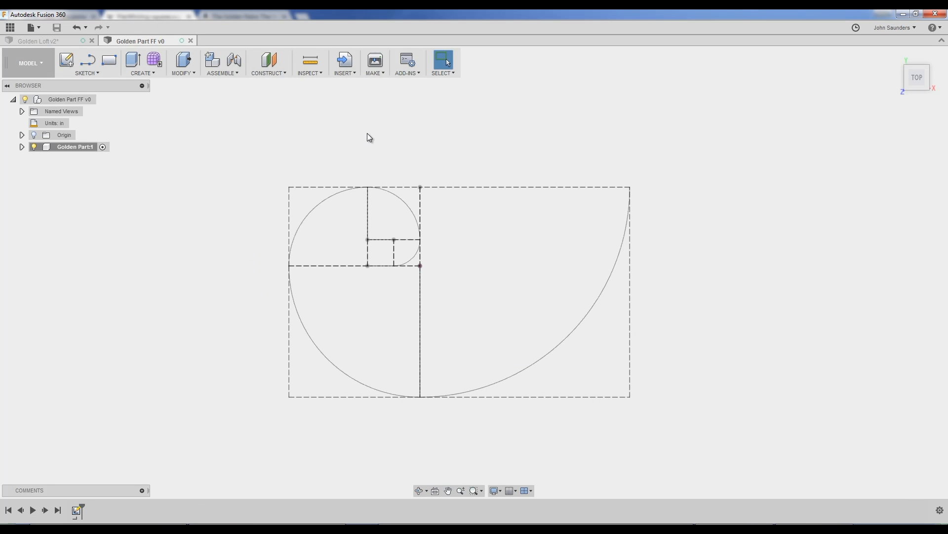
pyautogui.moveTo(283, 109)
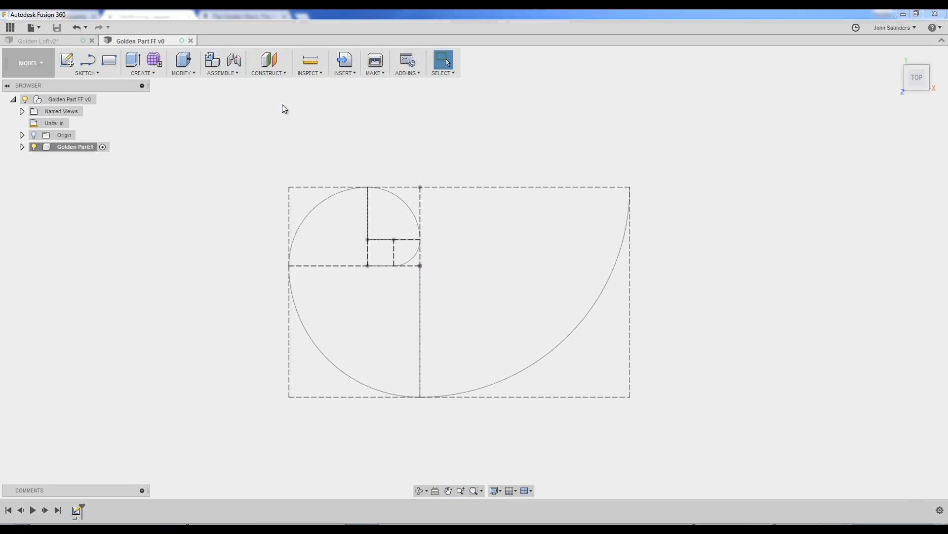
pyautogui.click(269, 63)
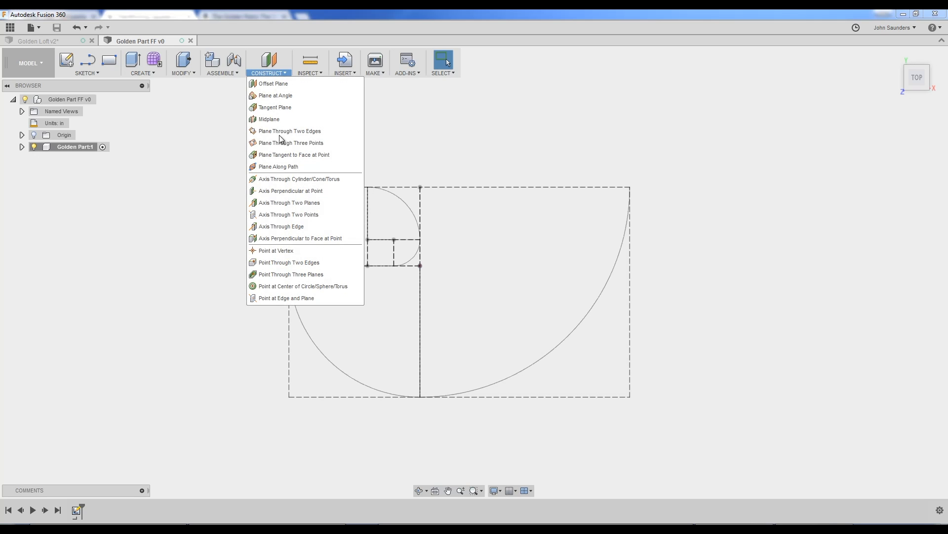
pyautogui.moveTo(278, 167)
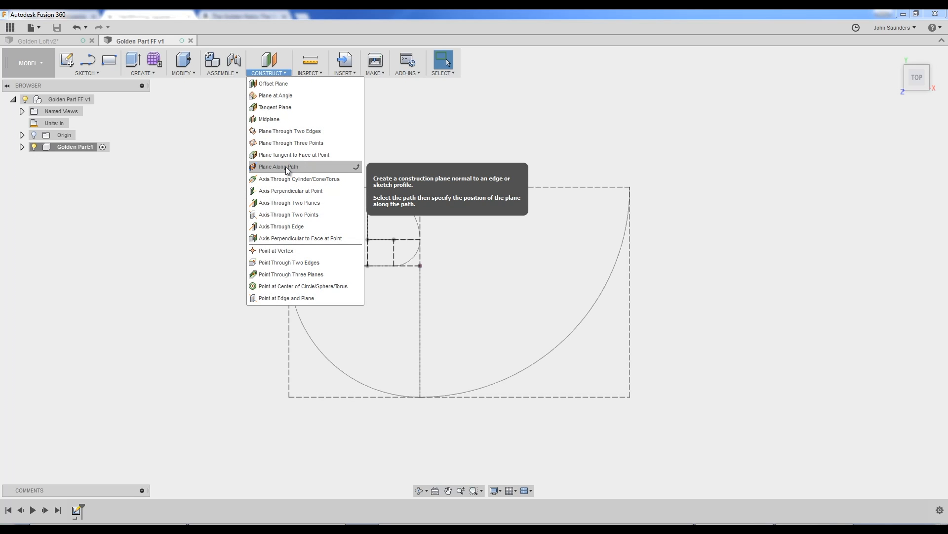
pyautogui.click(277, 166)
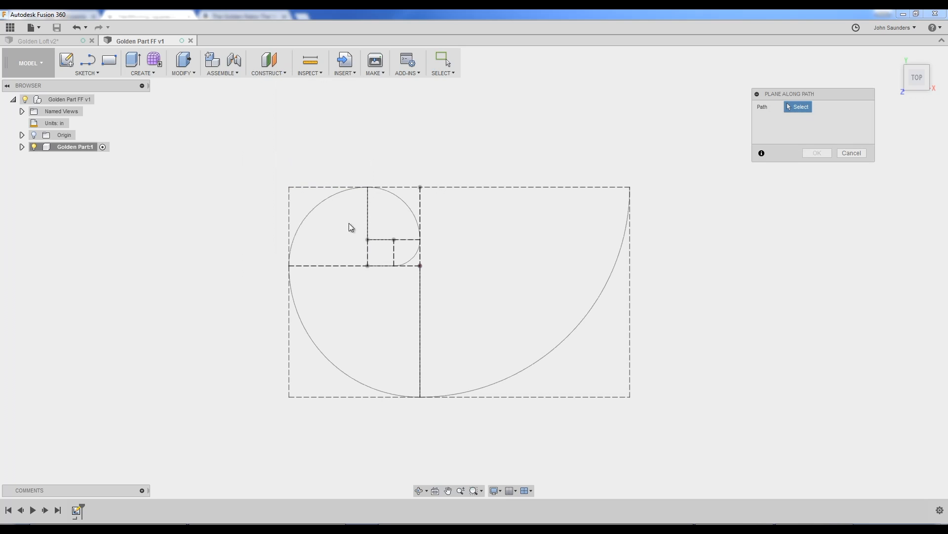
pyautogui.click(411, 229)
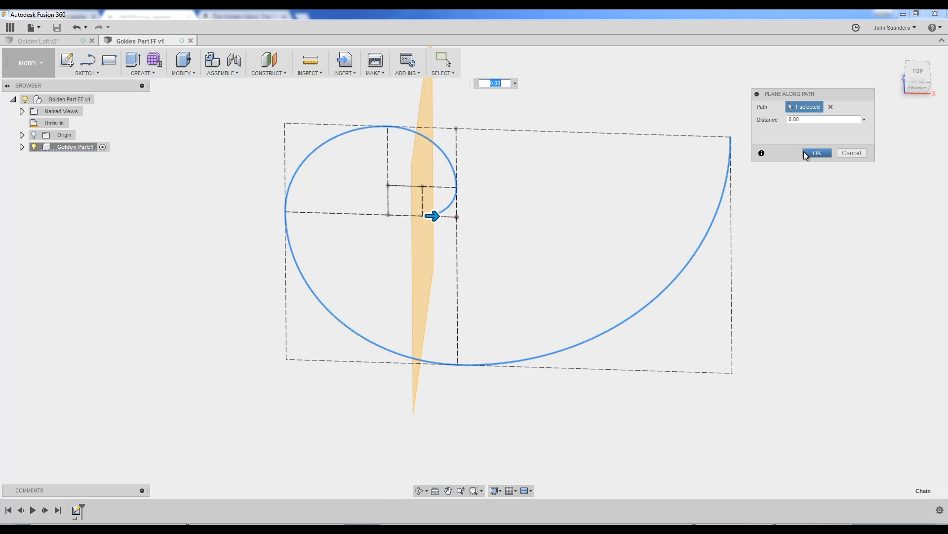
pyautogui.click(816, 153)
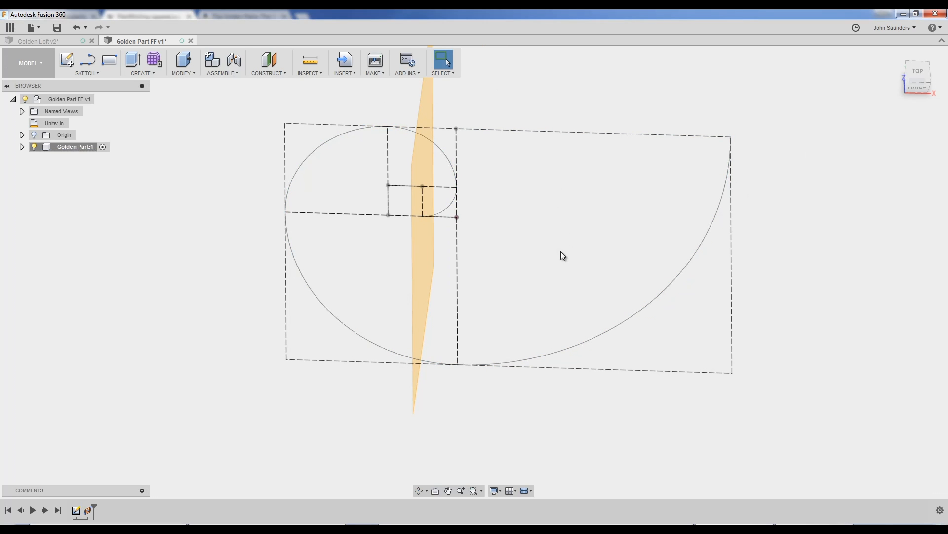
pyautogui.moveTo(632, 238)
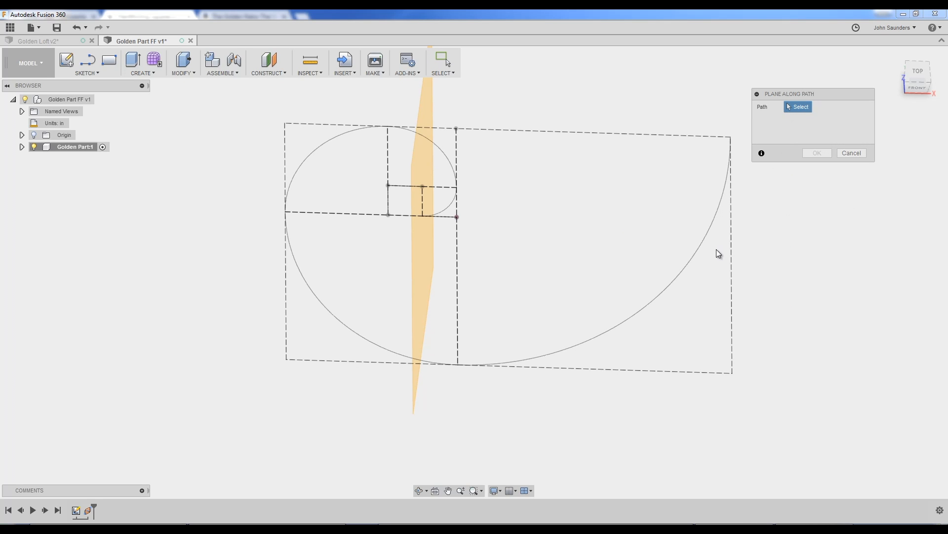
pyautogui.click(716, 218)
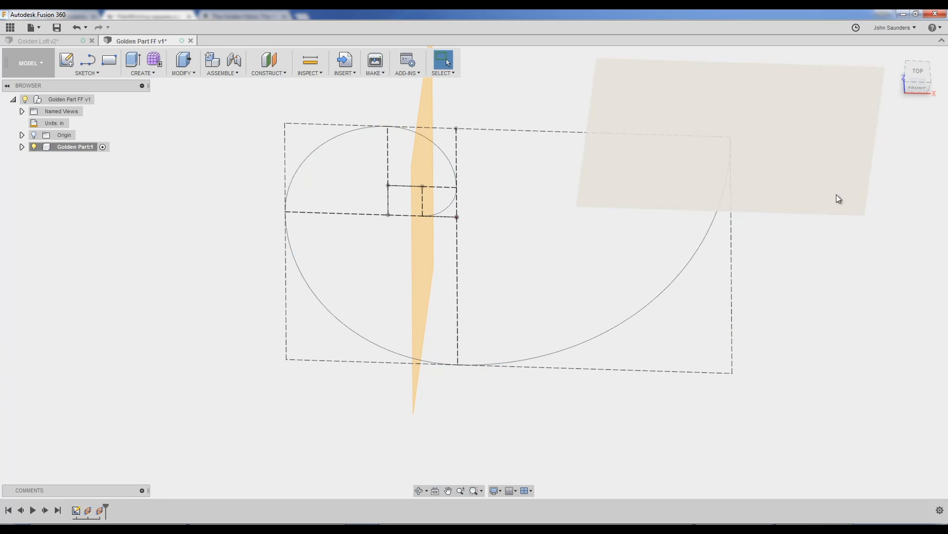
pyautogui.moveTo(838, 198); pyautogui.dragTo(800, 282)
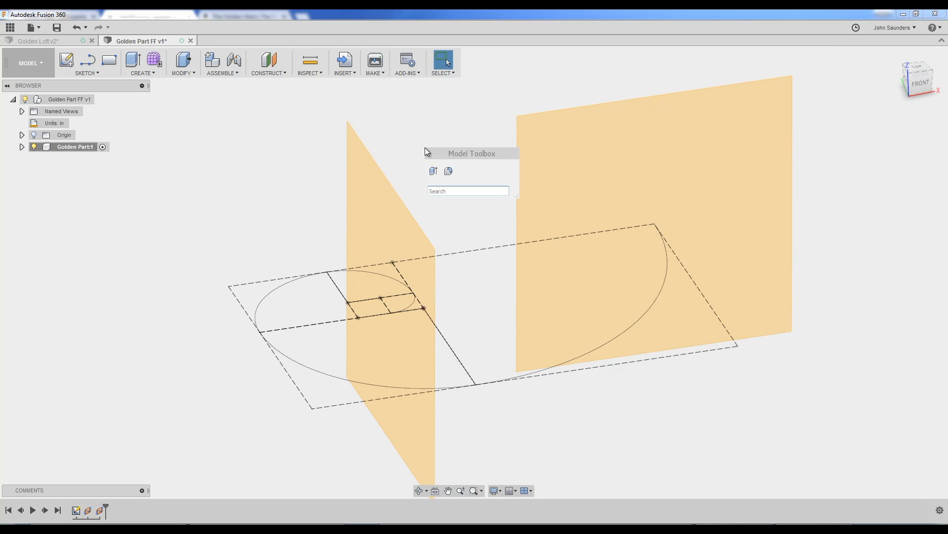
# Step: Draw a small center rectangle at the spiral's start point and stop the sketch
pyautogui.write('cen')
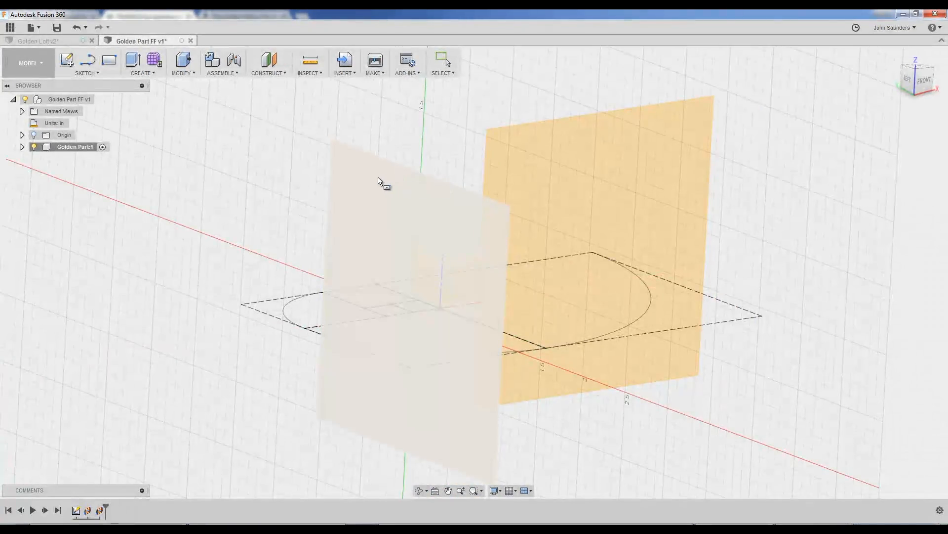
pyautogui.moveTo(377, 181); pyautogui.dragTo(450, 344)
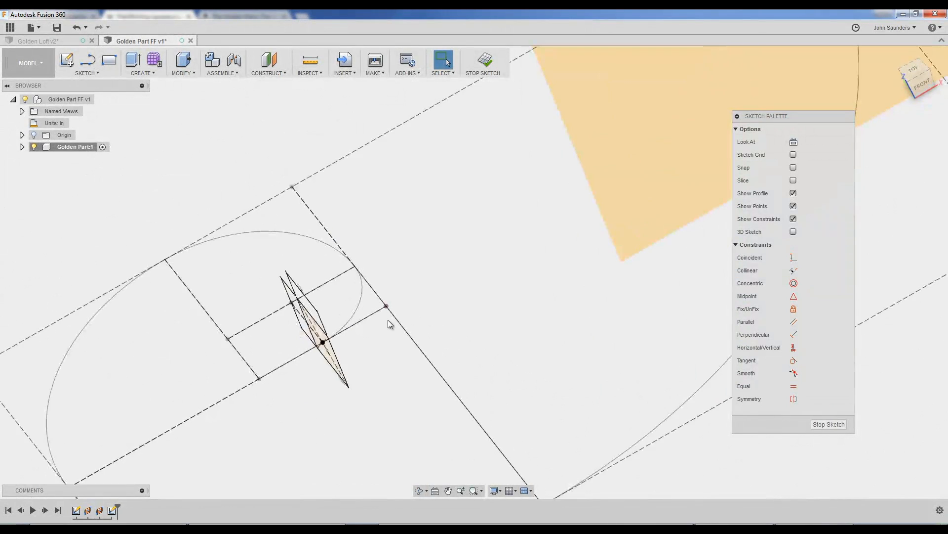
pyautogui.write('ce')
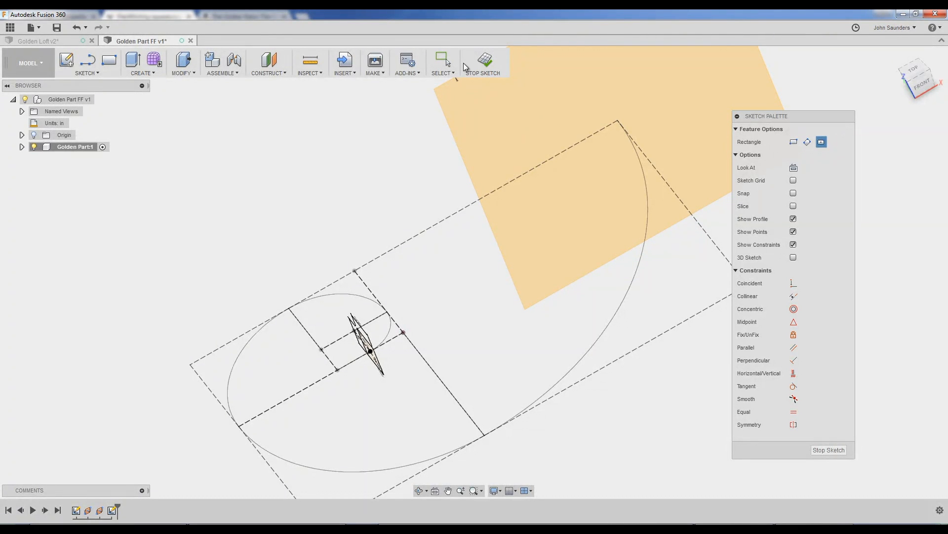
pyautogui.click(483, 61)
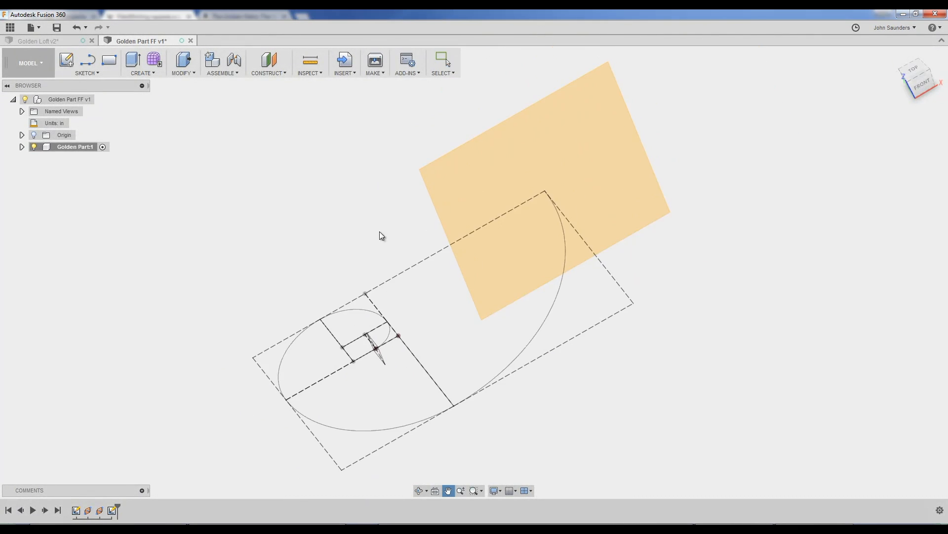
# Step: Draw a 0.875 by 0.875 in center rectangle at the spiral's outer endpoint
pyautogui.write('ce')
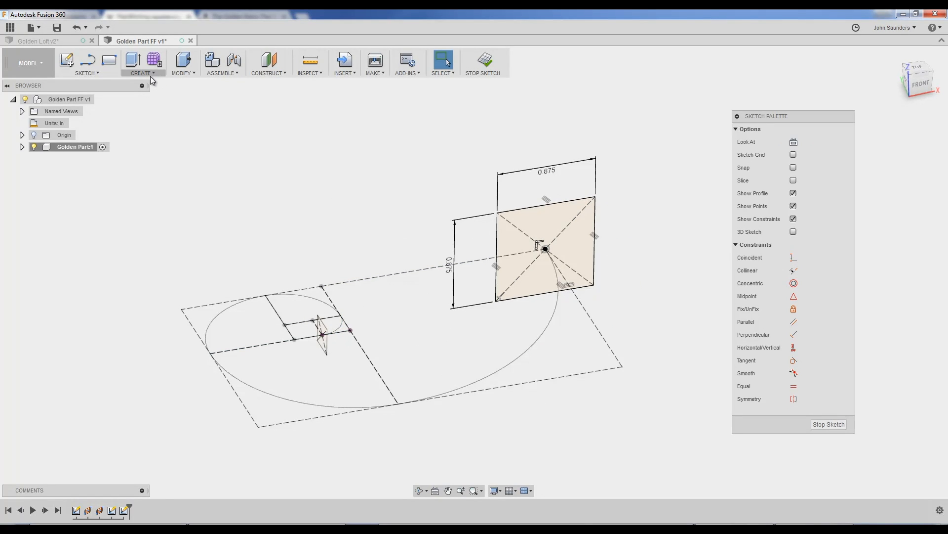
# Step: Loft the small rectangle to the 0.875 in square using the spiral as Centerline guide
pyautogui.click(143, 62)
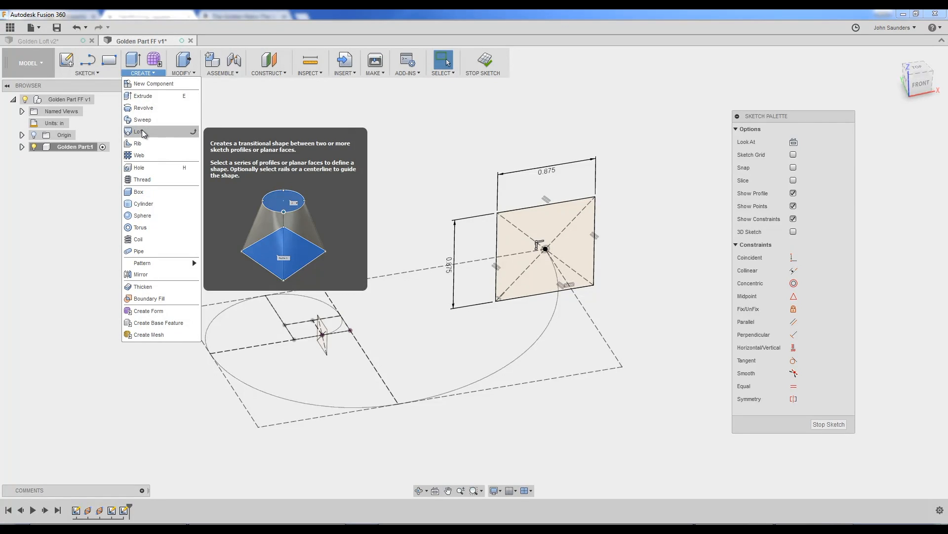
pyautogui.click(140, 132)
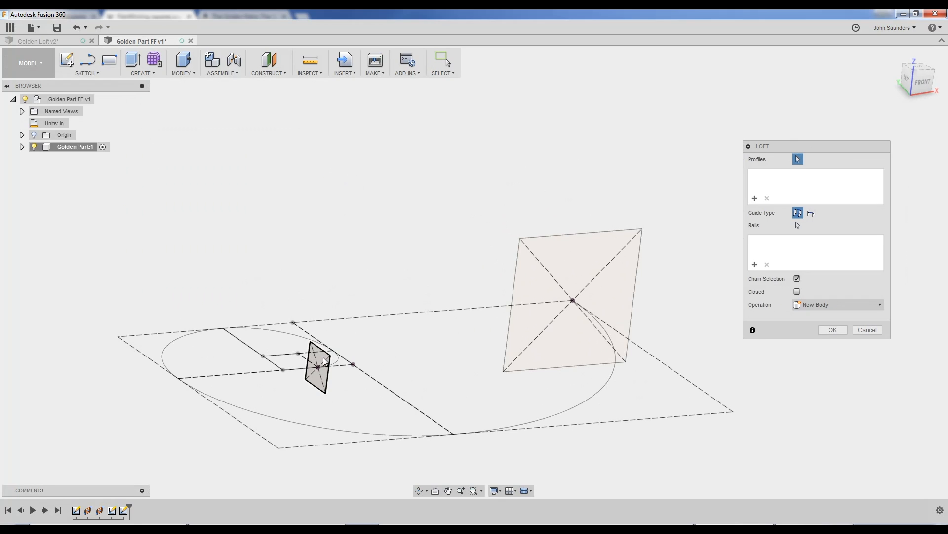
pyautogui.click(319, 363)
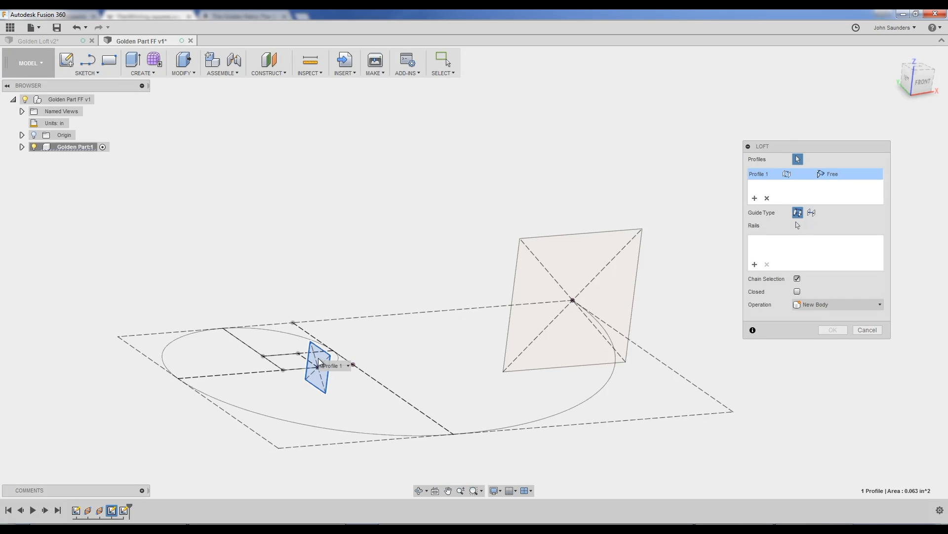
pyautogui.click(569, 296)
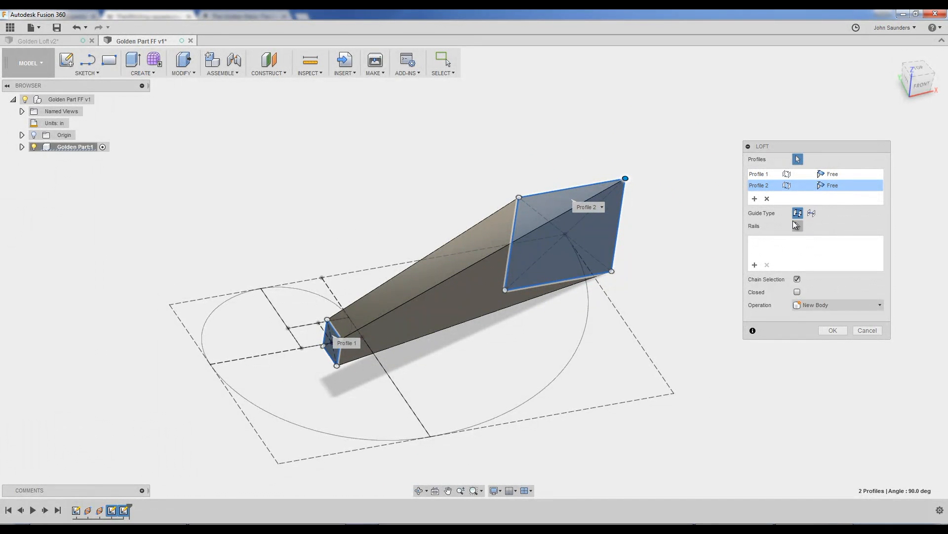
pyautogui.moveTo(797, 213)
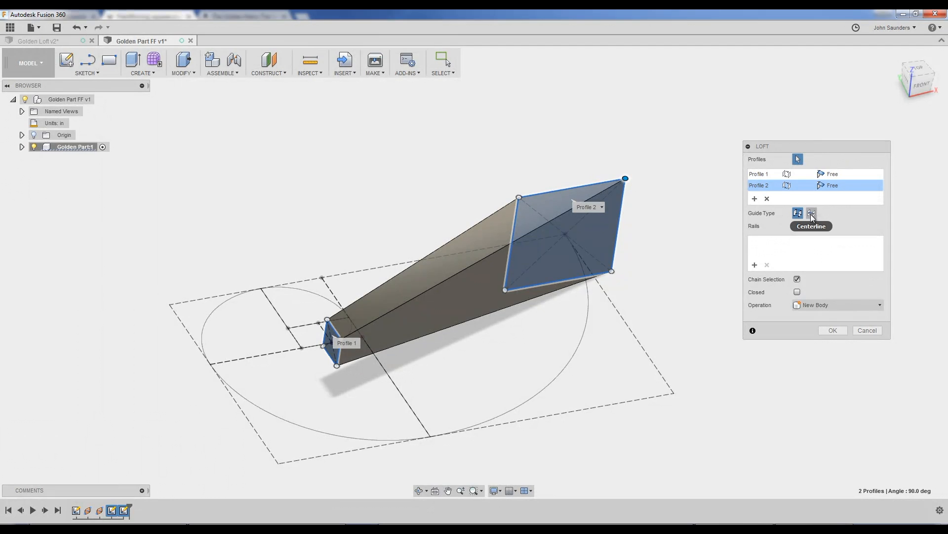
pyautogui.click(812, 213)
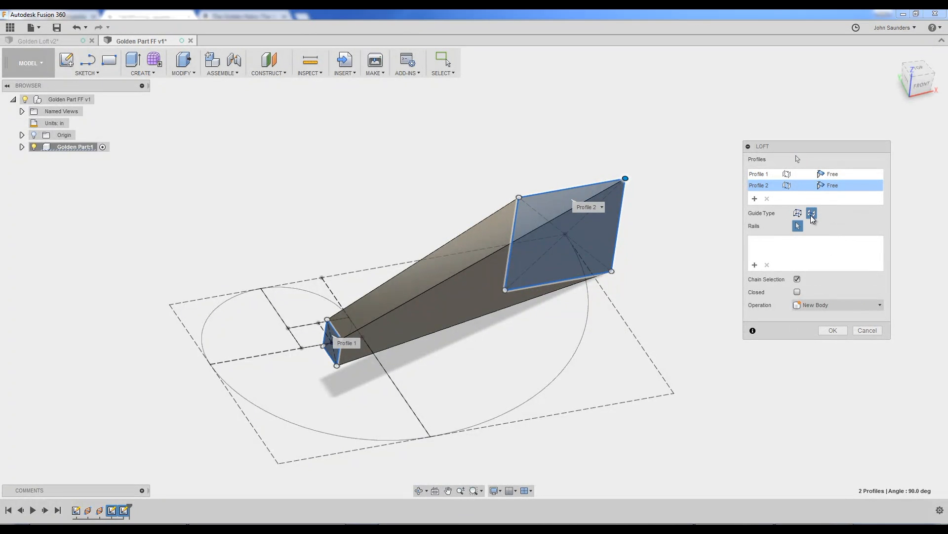
pyautogui.moveTo(613, 176)
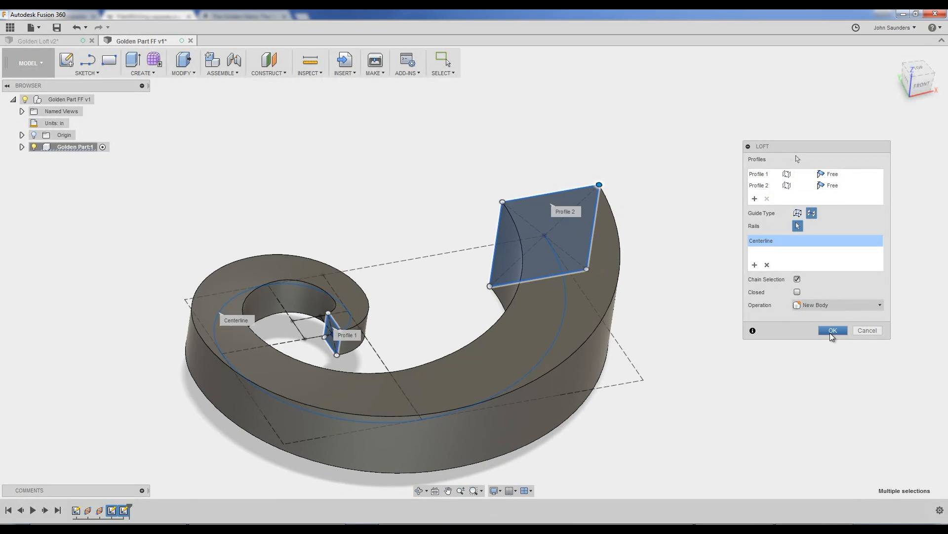
pyautogui.click(833, 330)
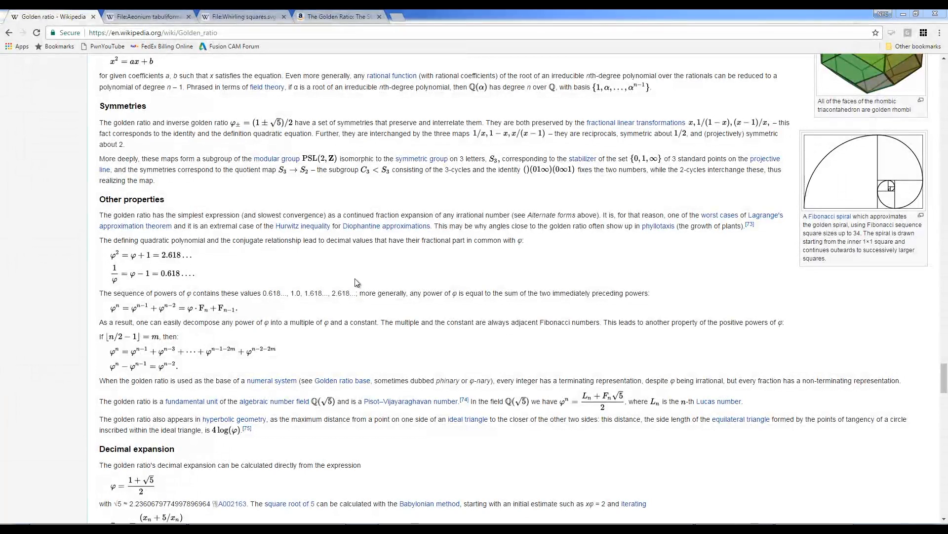
pyautogui.moveTo(784, 324)
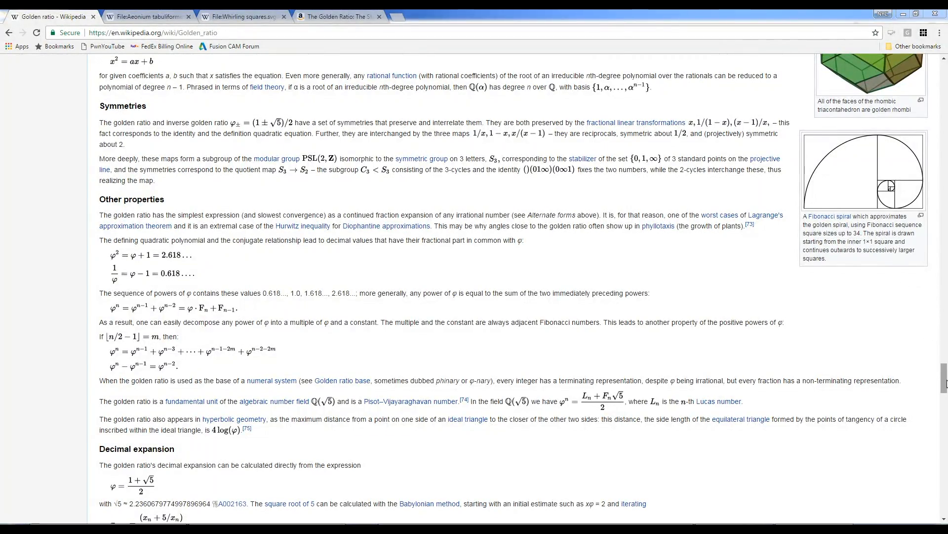
# Step: Browse the Whirling squares image and Amazon golden ratio book tabs, then return to the Golden ratio article
pyautogui.click(145, 16)
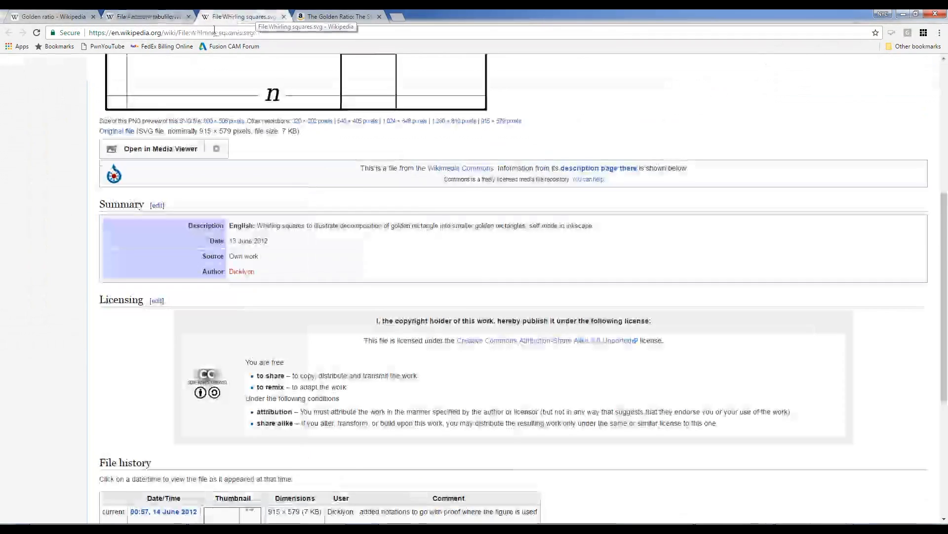
pyautogui.click(339, 16)
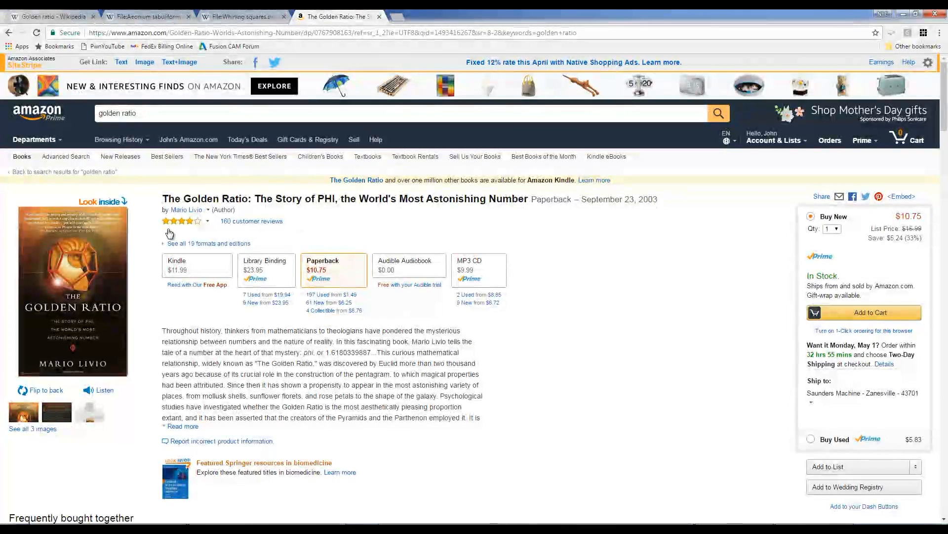
pyautogui.doubleClick(173, 198)
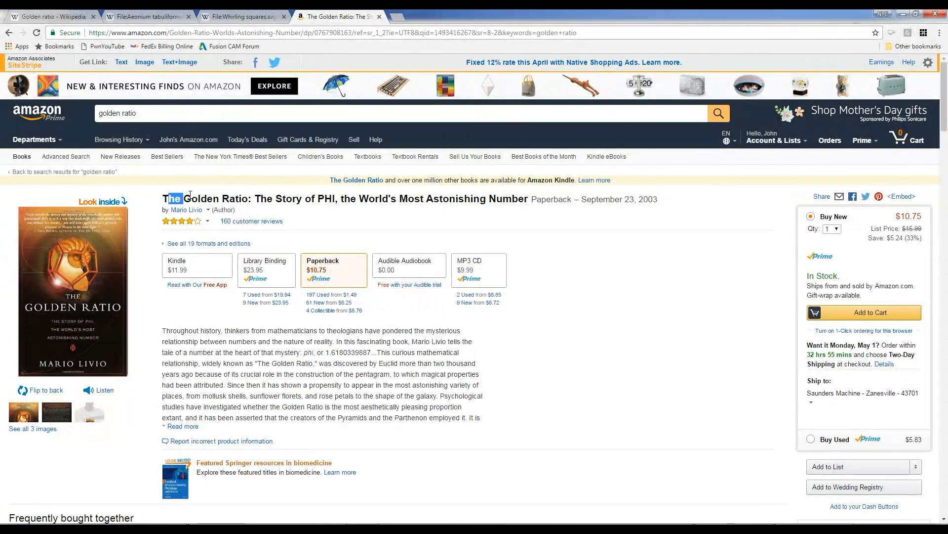
pyautogui.scroll(-3)
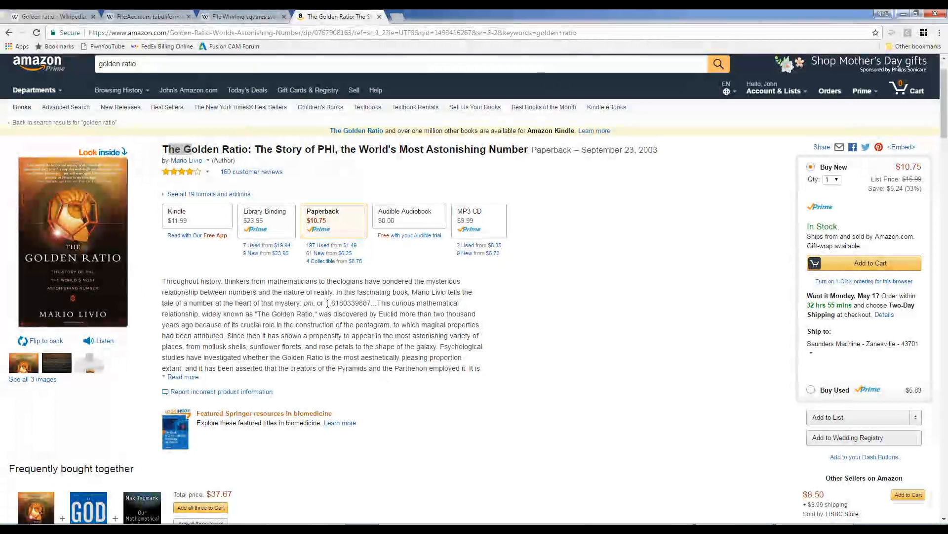
pyautogui.doubleClick(329, 302)
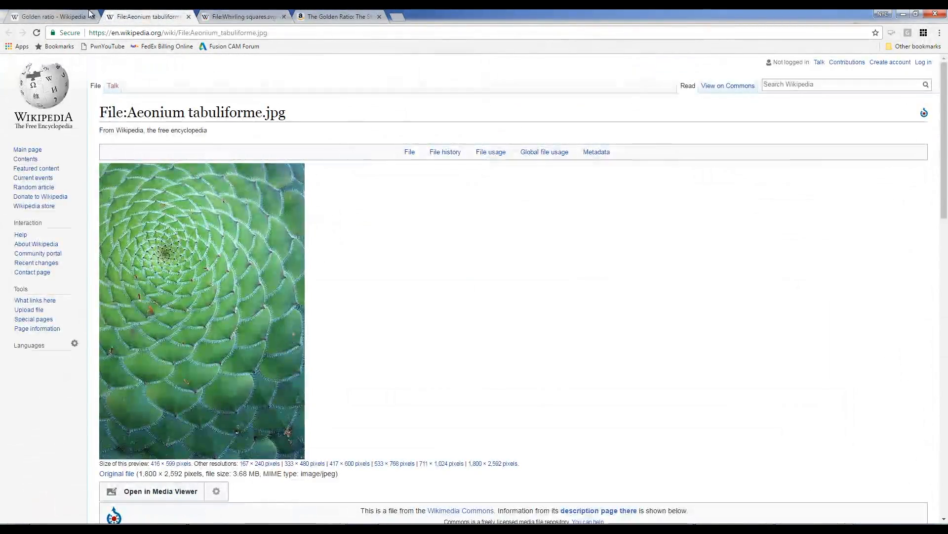
pyautogui.click(51, 16)
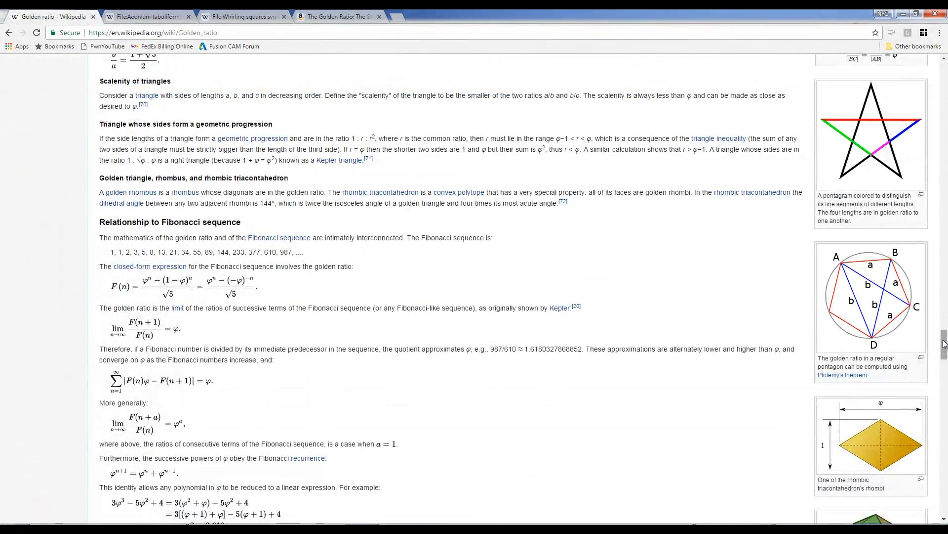